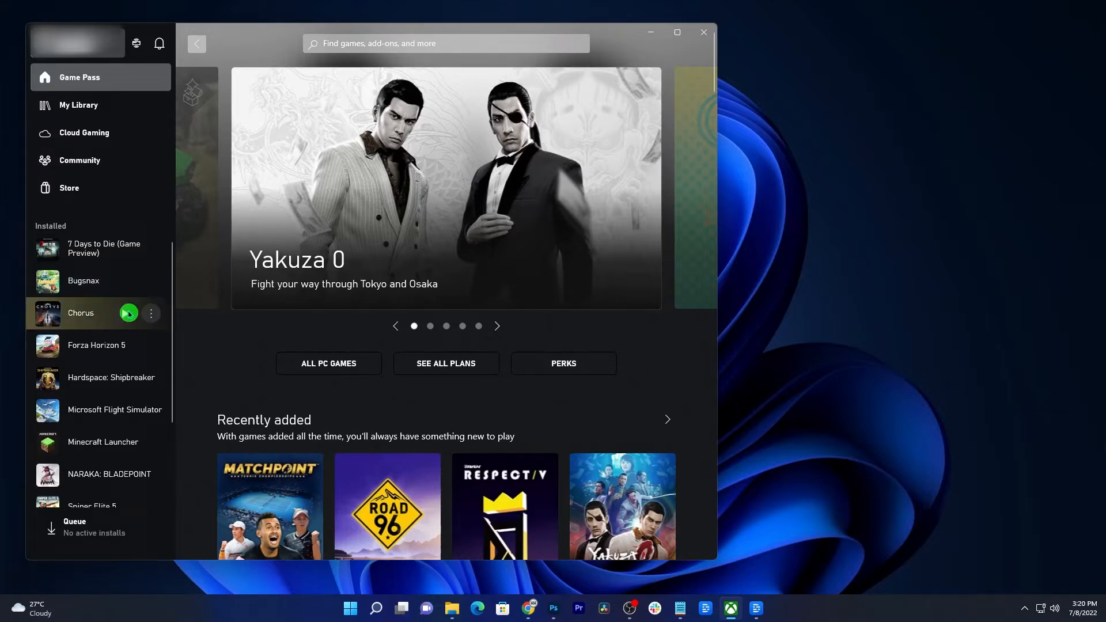
# - Close the Xbox app and launch Windows Settings from the Start menu's pinned apps
pyautogui.click(95, 344)
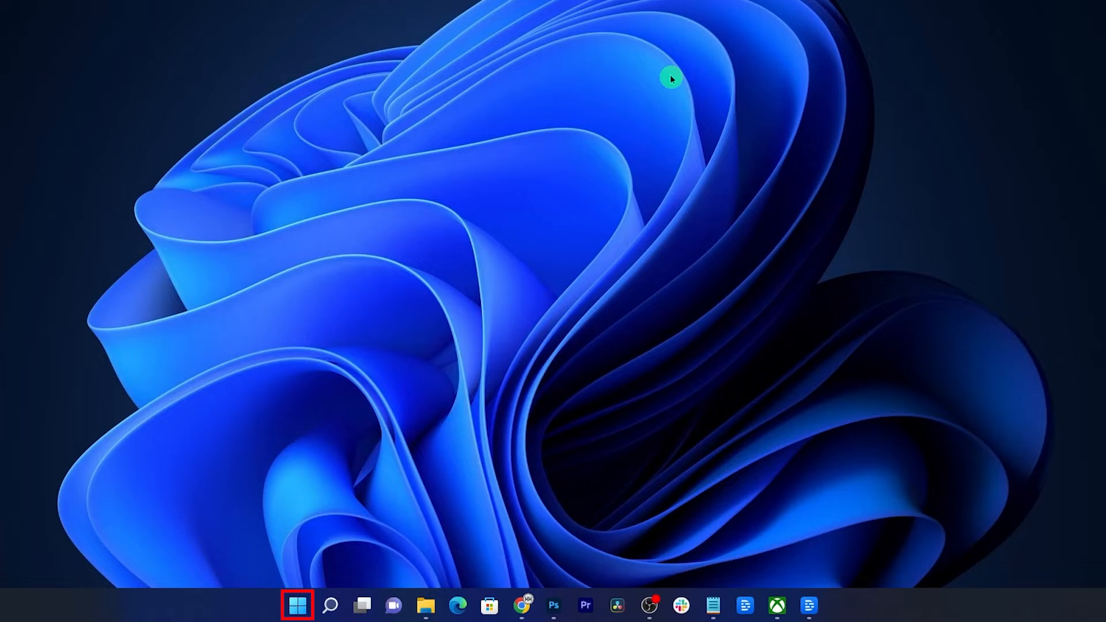
pyautogui.click(299, 605)
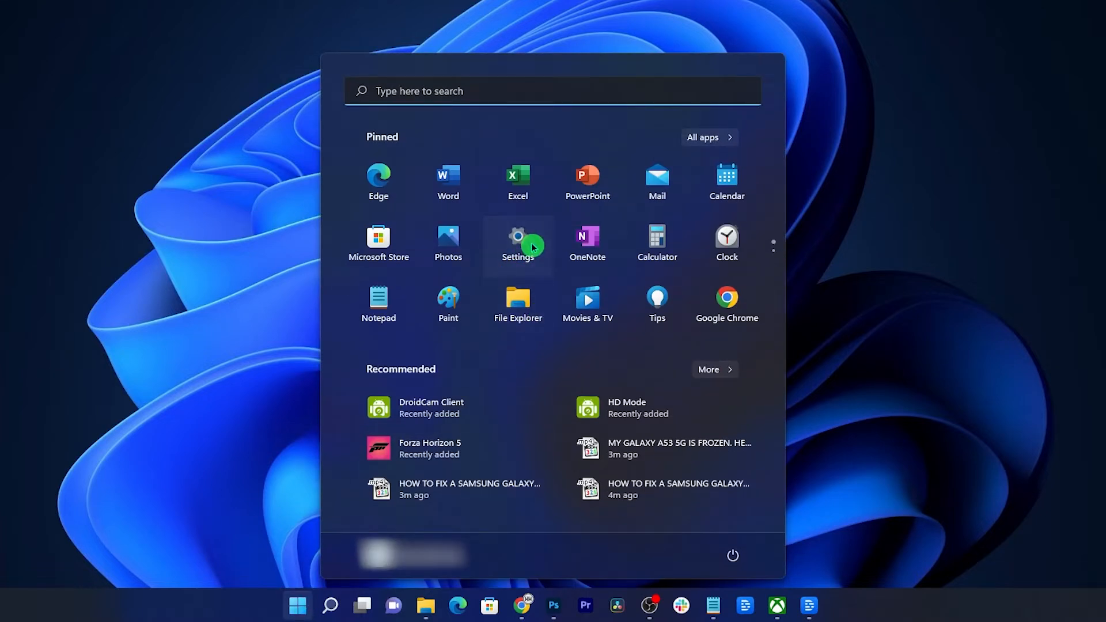
pyautogui.click(518, 243)
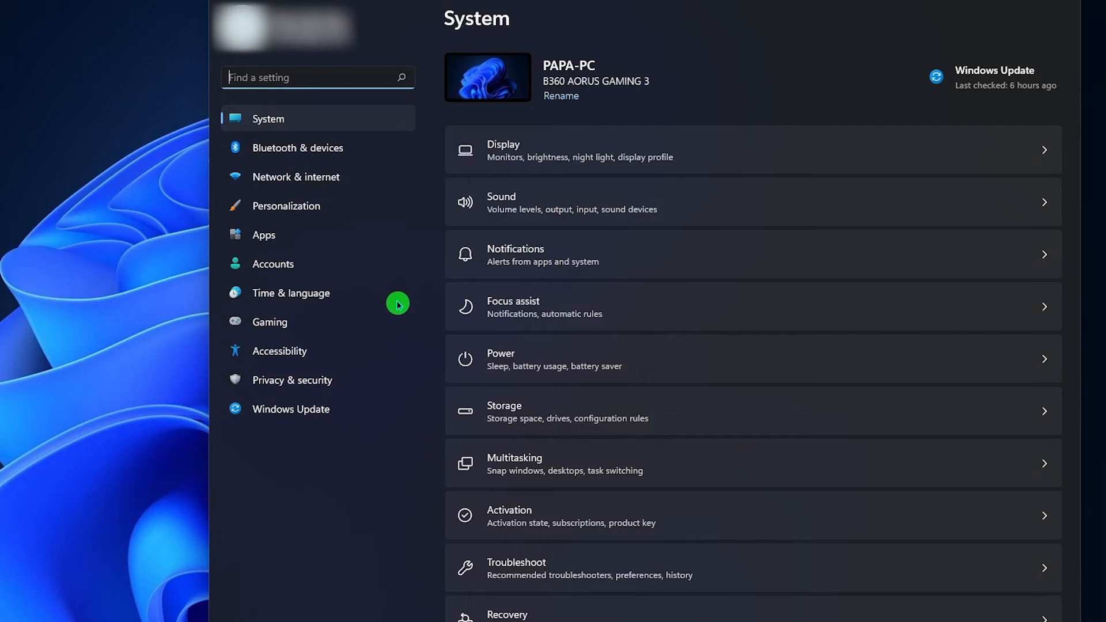
# - Navigate System > Display > Graphics to the Default graphics settings page showing GPU scheduling On
pyautogui.click(268, 119)
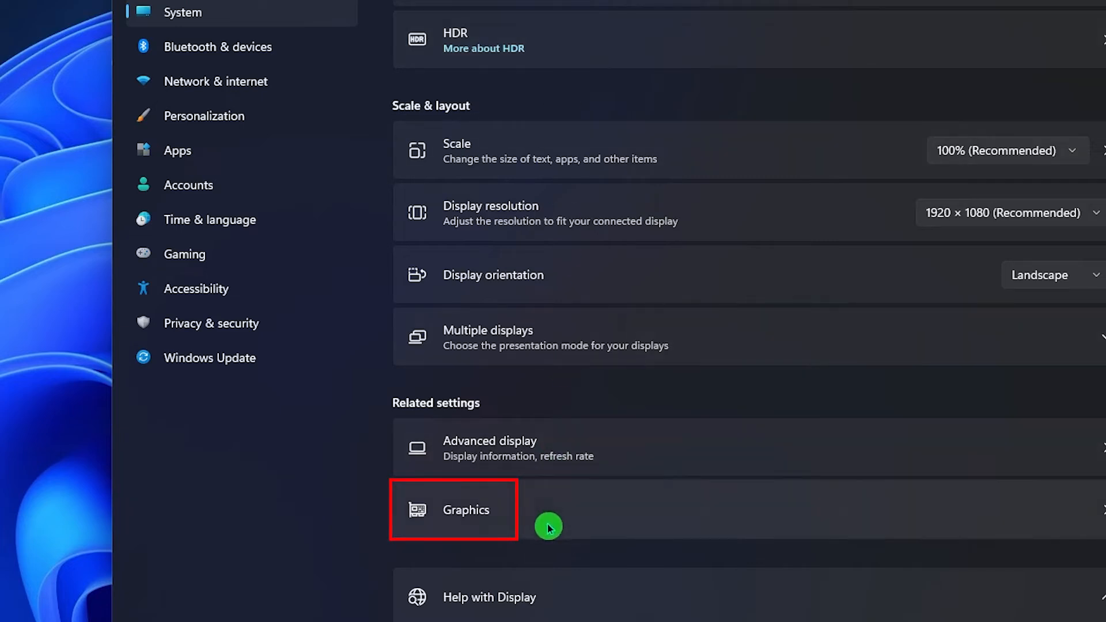
pyautogui.click(466, 509)
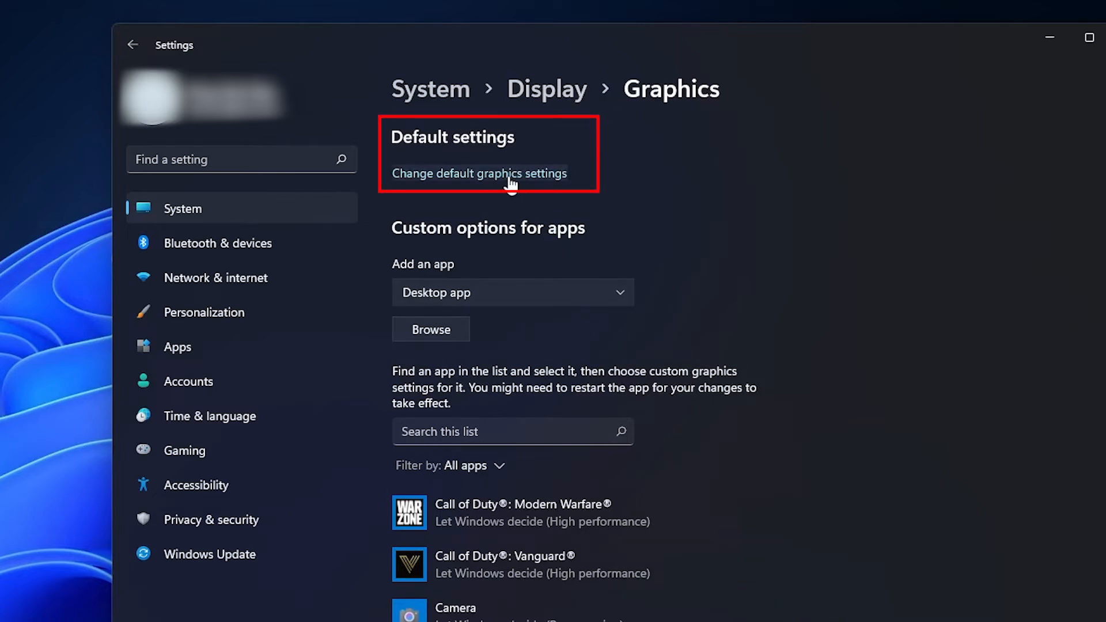
pyautogui.click(478, 174)
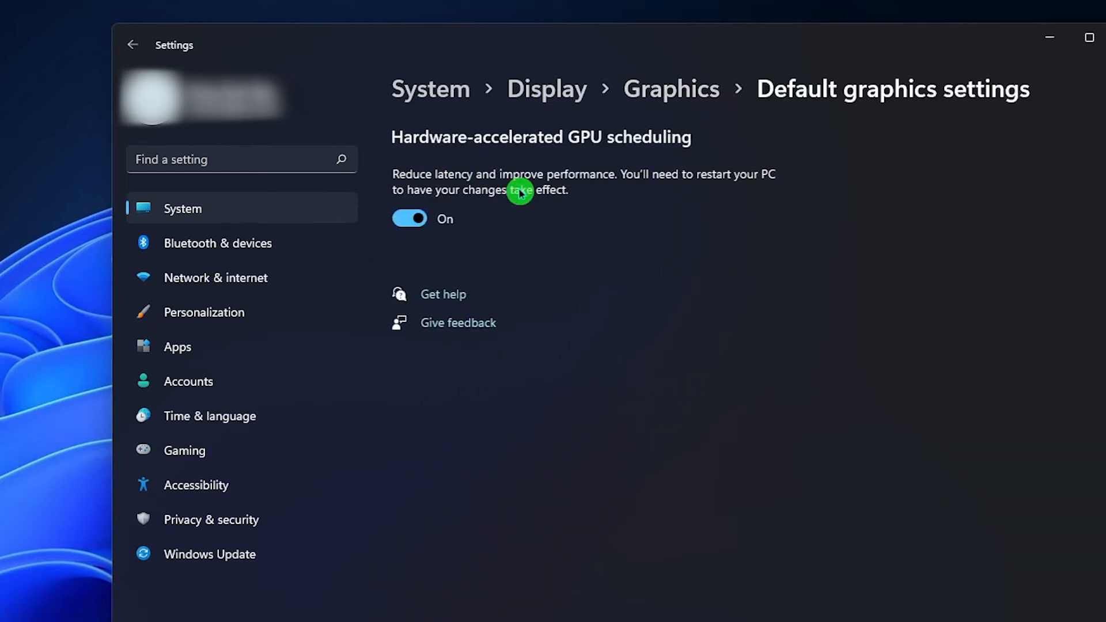
pyautogui.moveTo(829, 464)
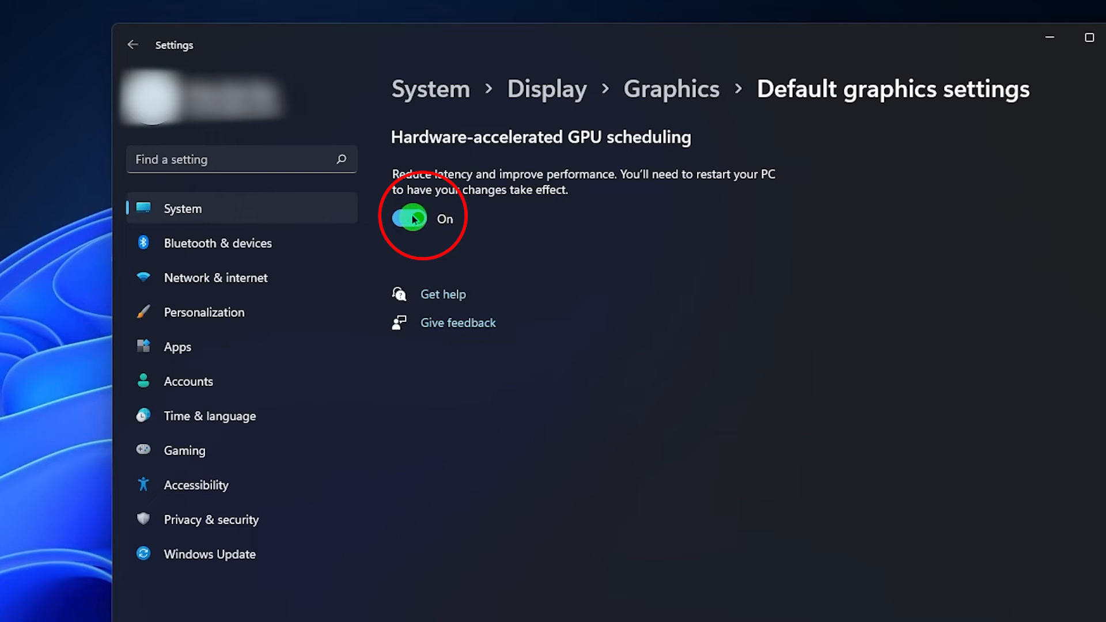
pyautogui.click(408, 219)
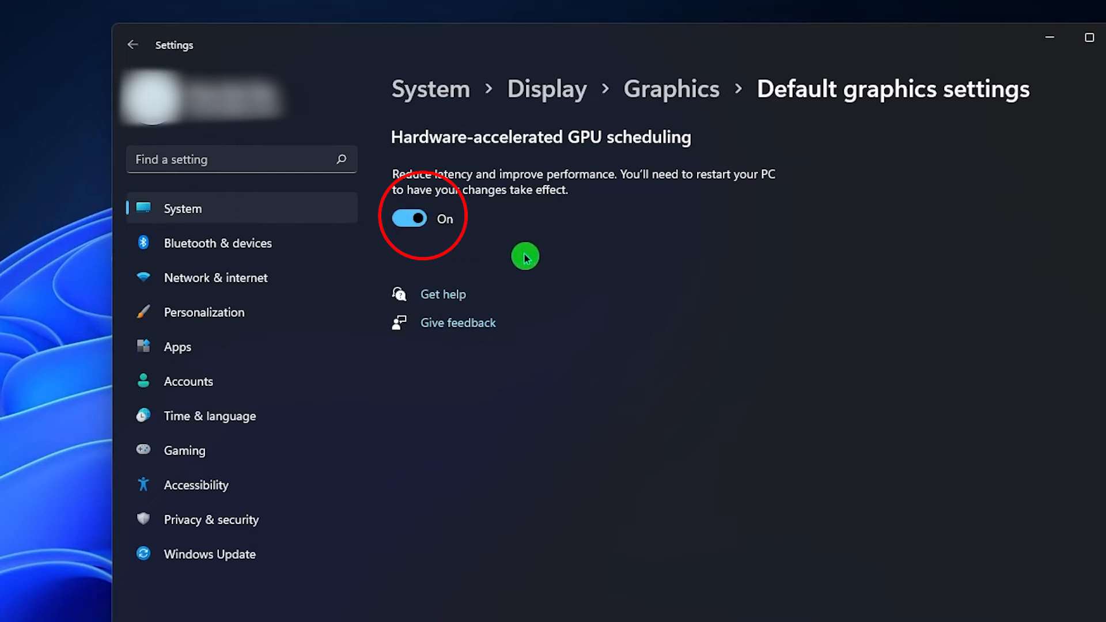
pyautogui.click(408, 217)
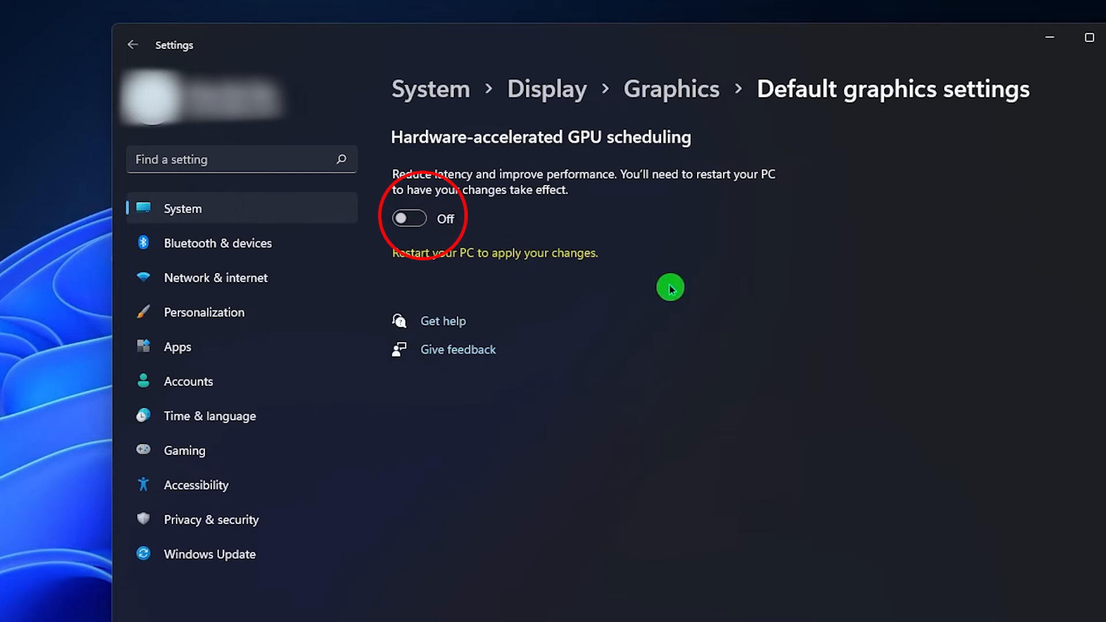
pyautogui.moveTo(710, 275)
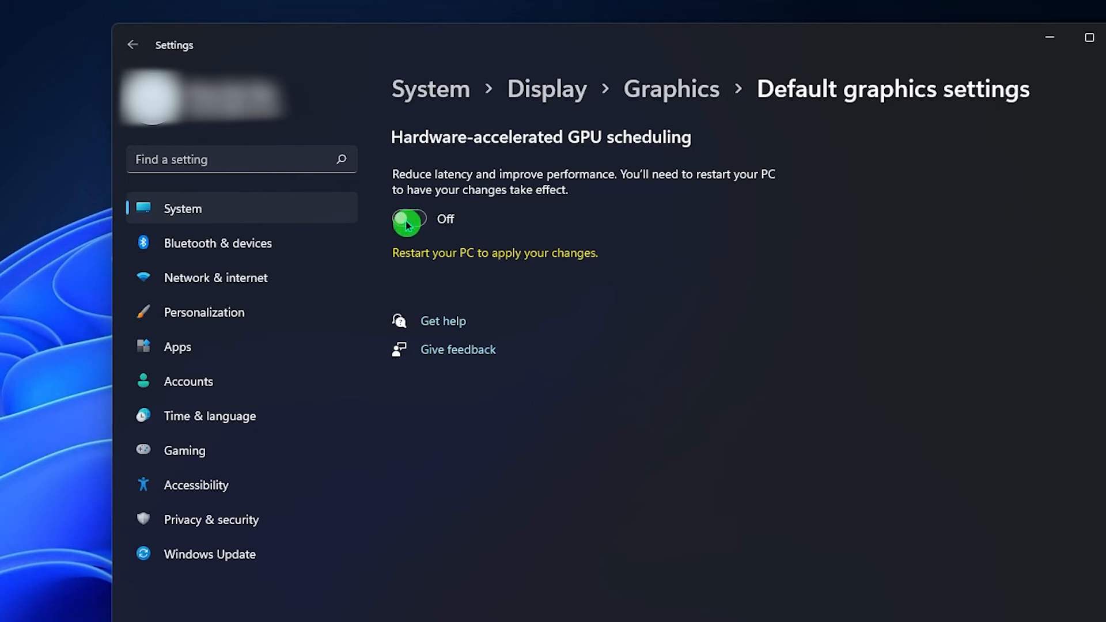
pyautogui.click(409, 219)
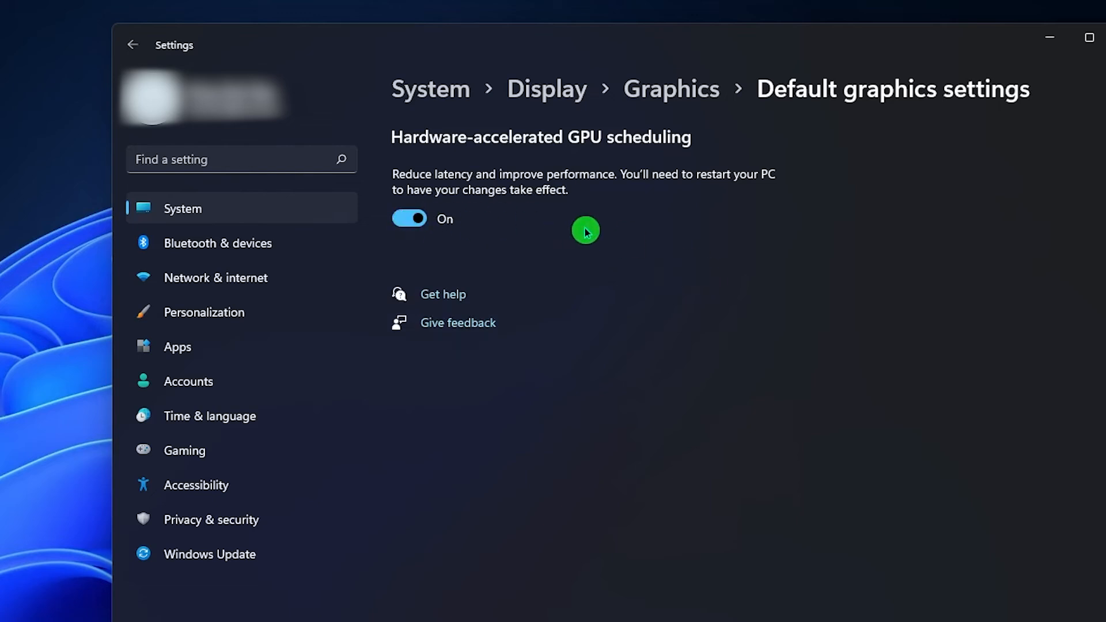